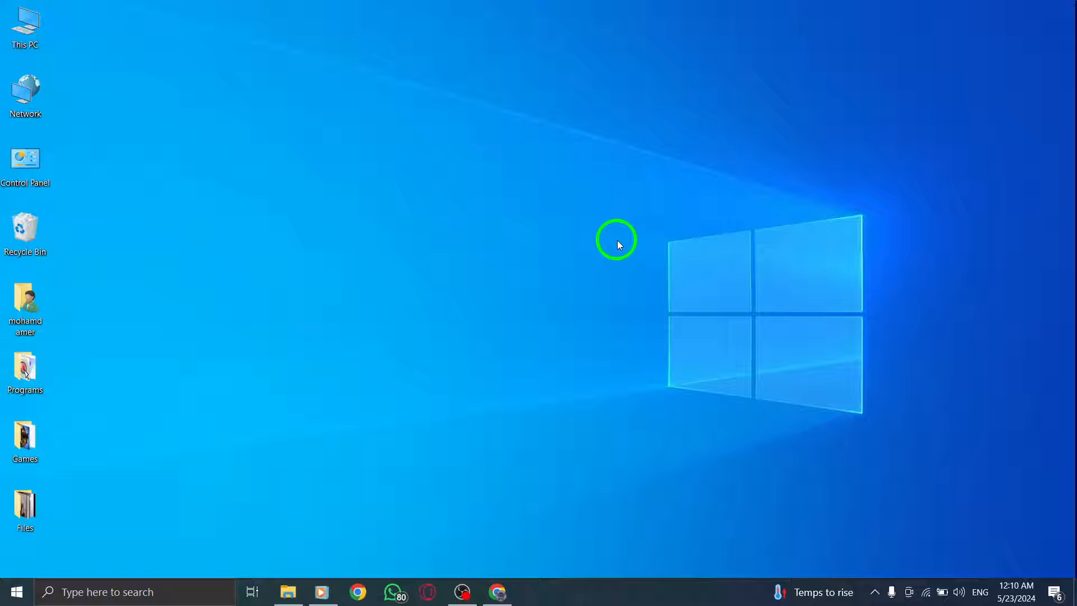
pyautogui.moveTo(559, 392)
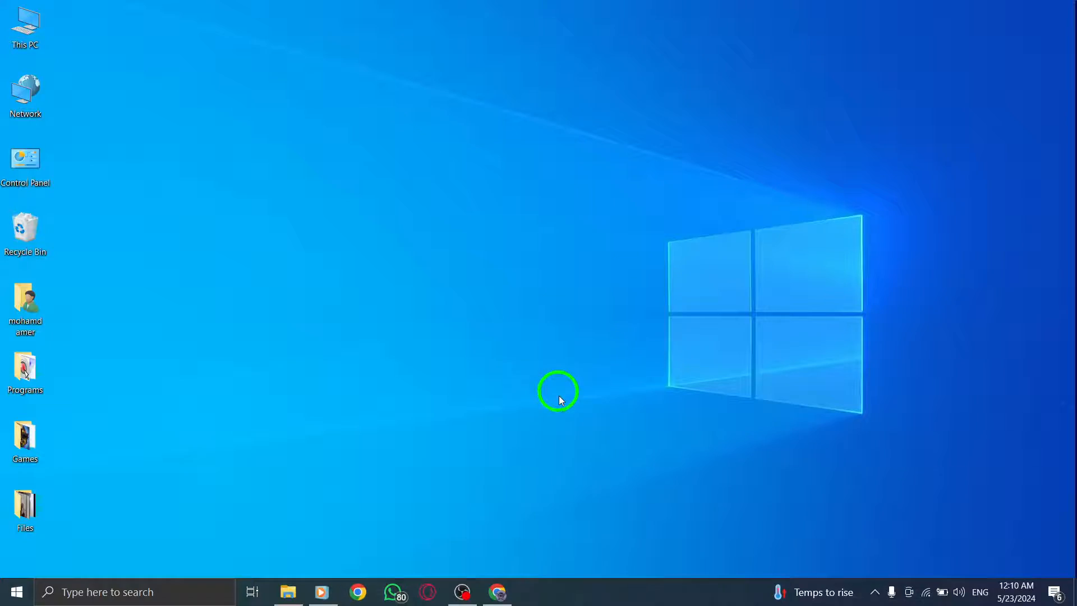
# - Bring the Chrome window with the Messenger 'test group' chat to the front
pyautogui.click(496, 592)
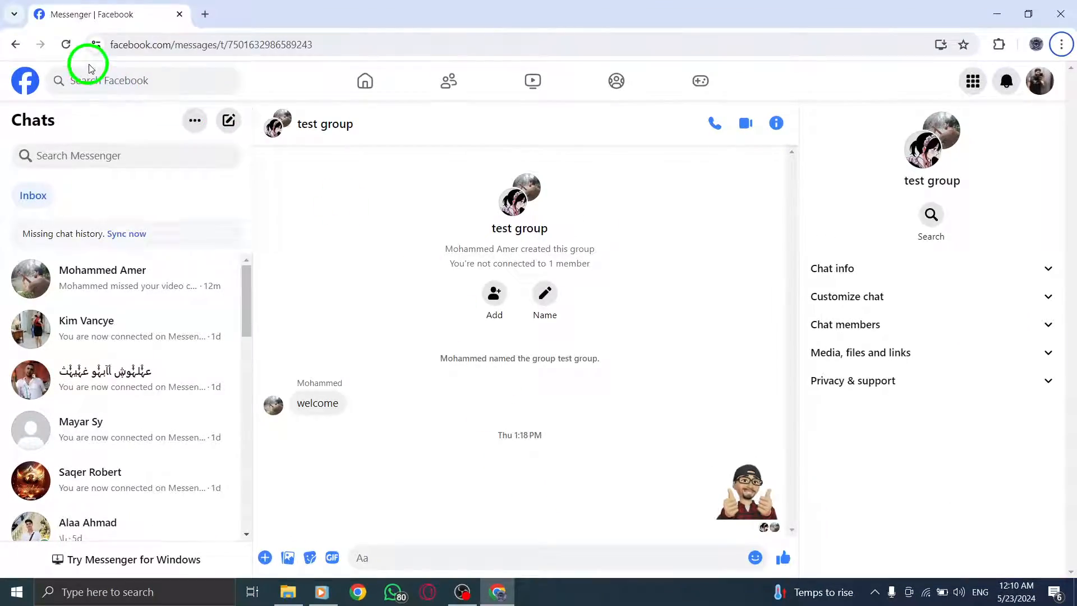
pyautogui.moveTo(296, 179)
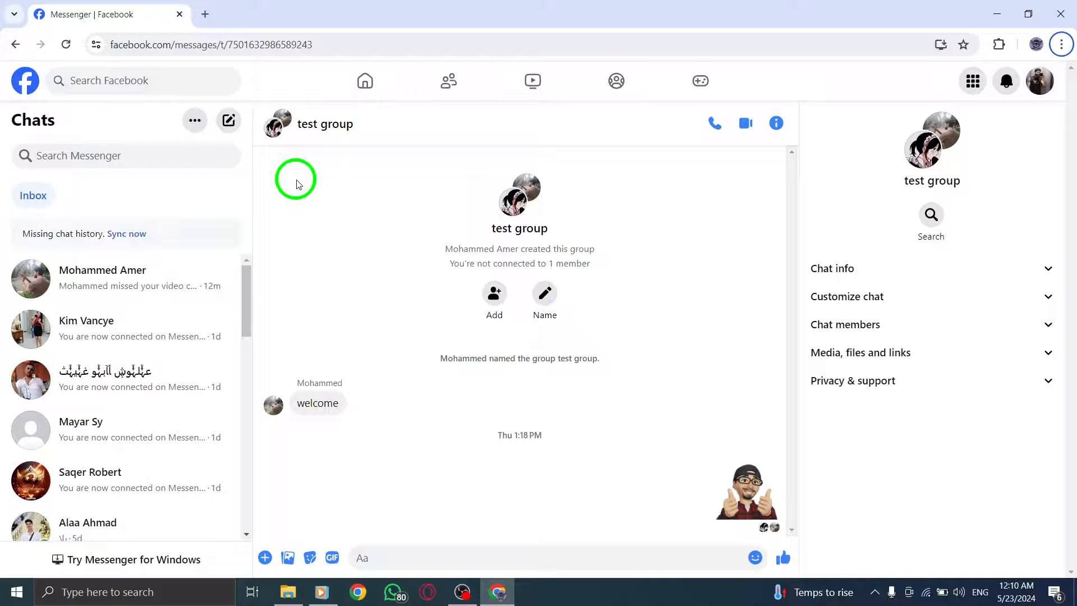
pyautogui.moveTo(136, 128)
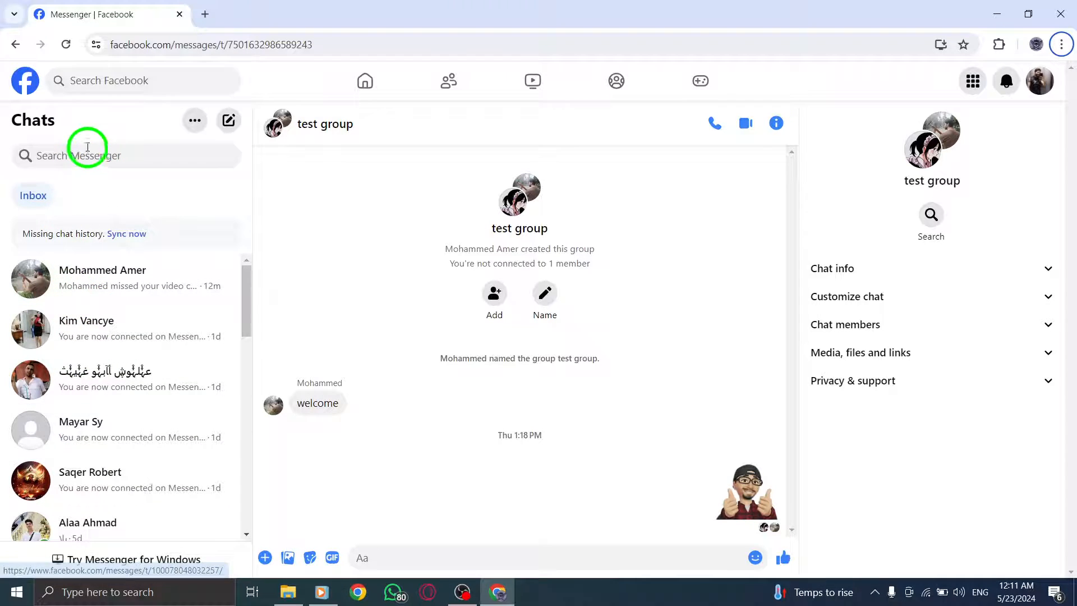
pyautogui.click(195, 120)
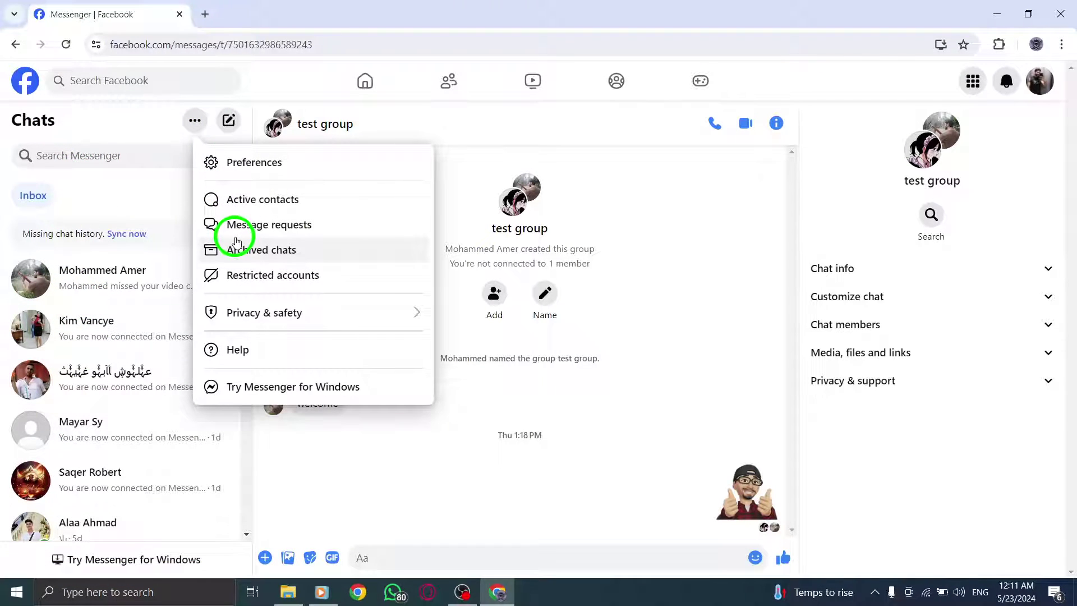
pyautogui.click(271, 249)
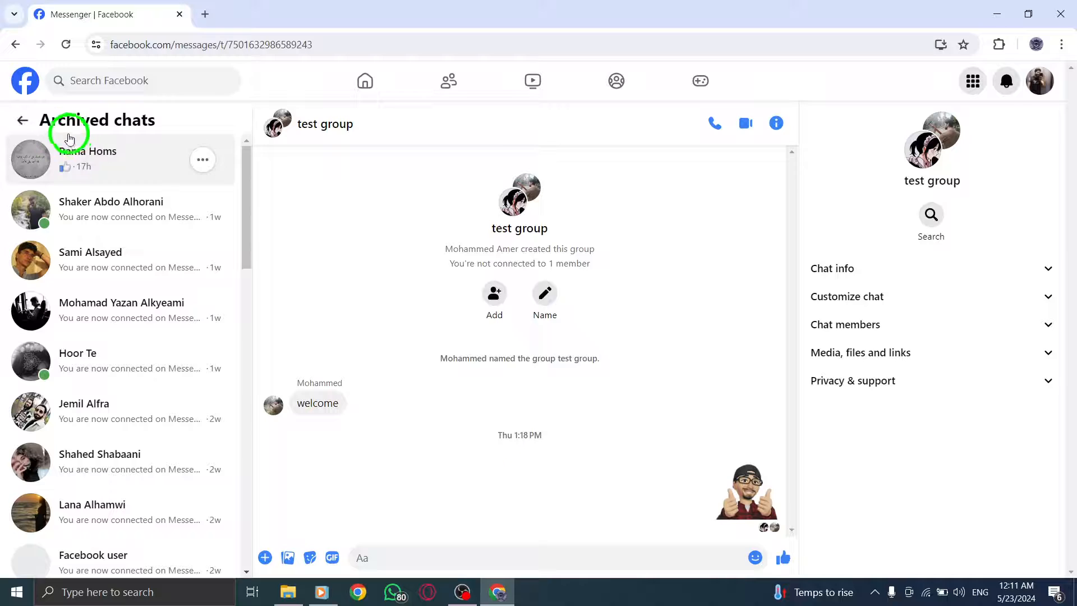
pyautogui.click(23, 120)
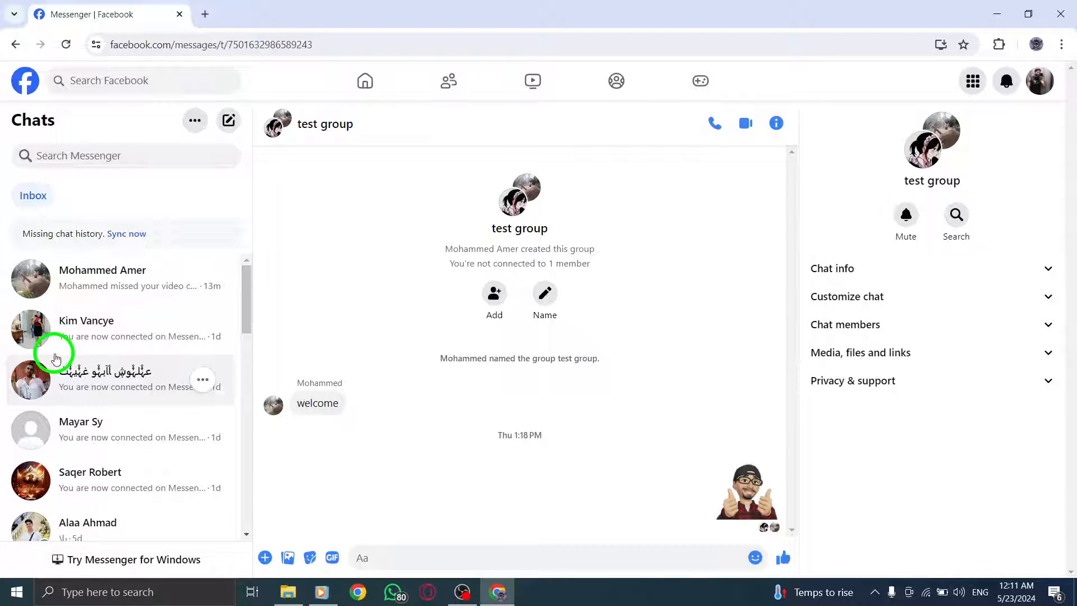
# - Scroll to the 'test group' chat, archive it, and open the Chats options menu
pyautogui.scroll(-3)
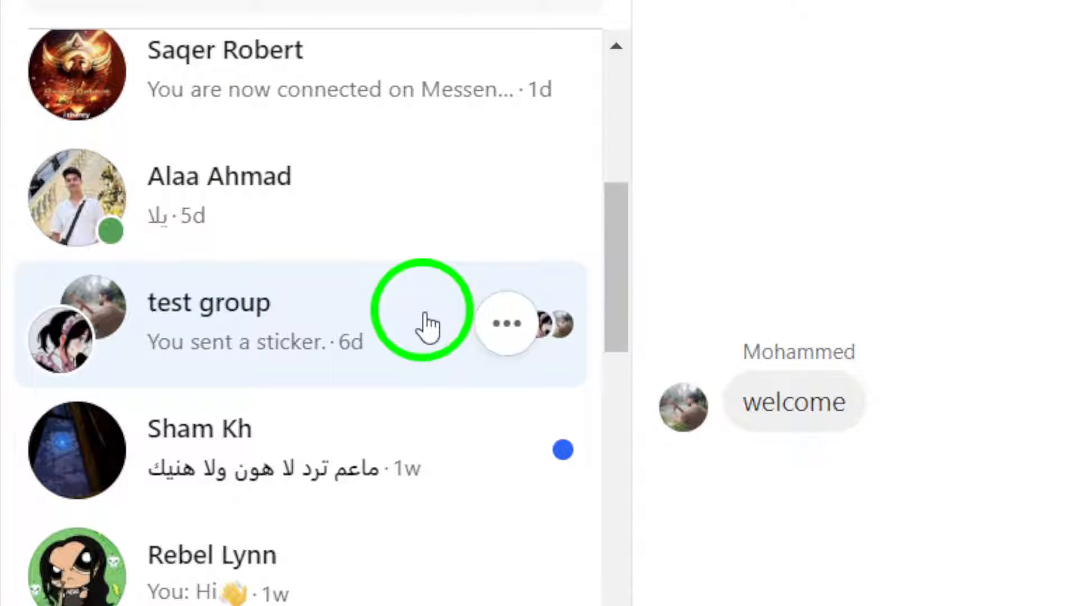
pyautogui.click(507, 324)
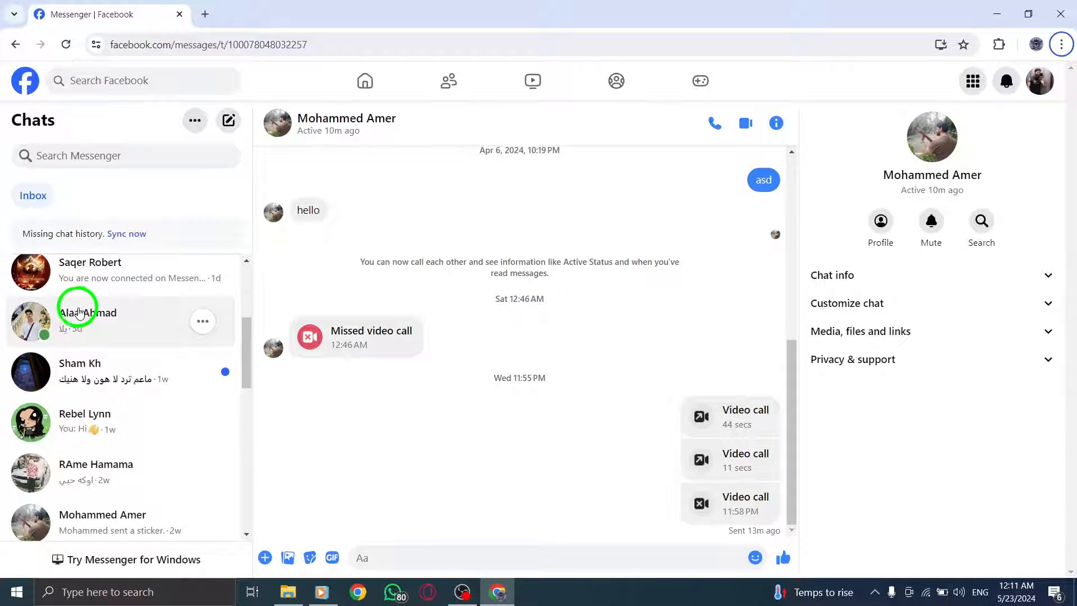
pyautogui.click(196, 120)
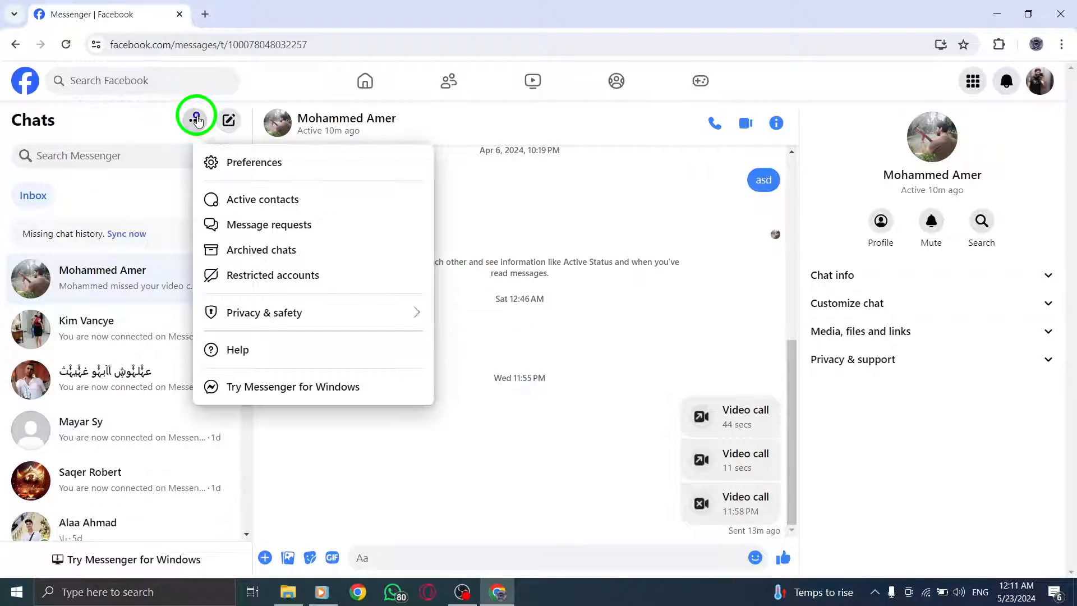
# - Browse the Archived chats list, then go back to the main chat list
pyautogui.click(261, 250)
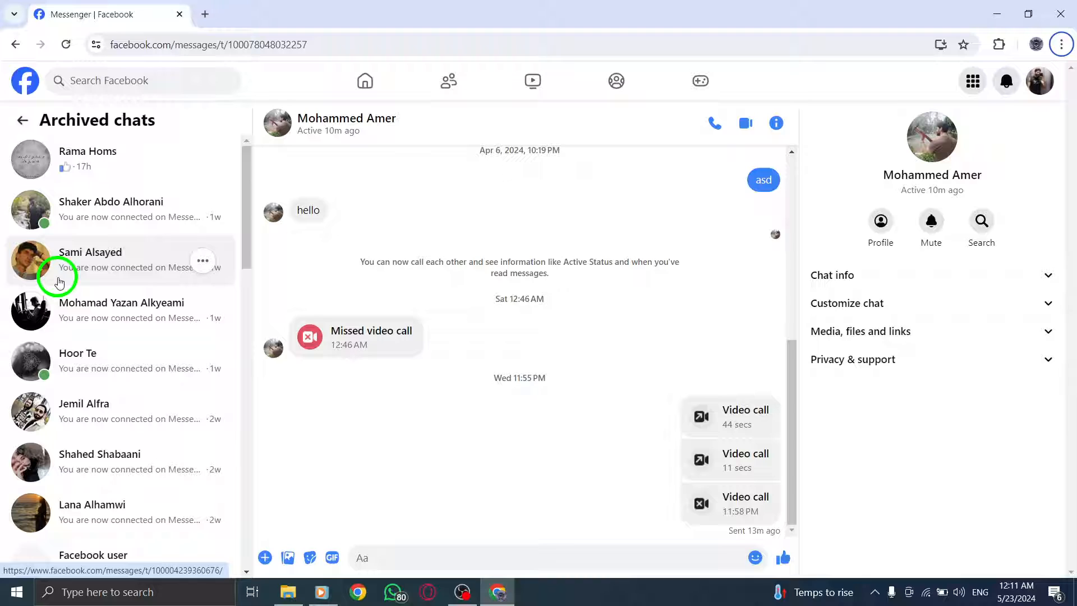
pyautogui.scroll(-3)
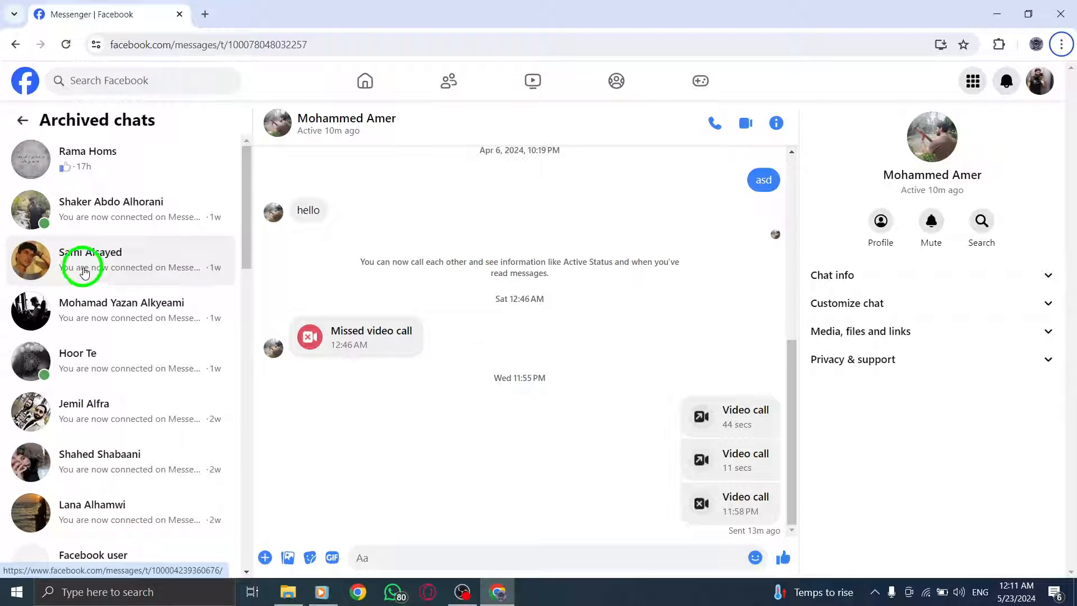
pyautogui.moveTo(192, 158)
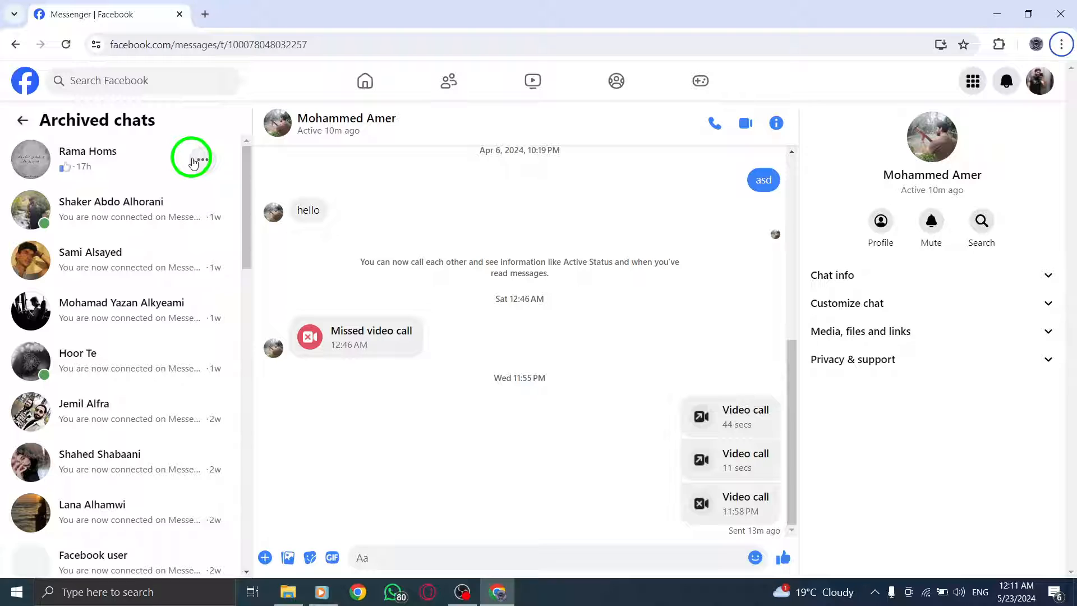
pyautogui.moveTo(394, 134)
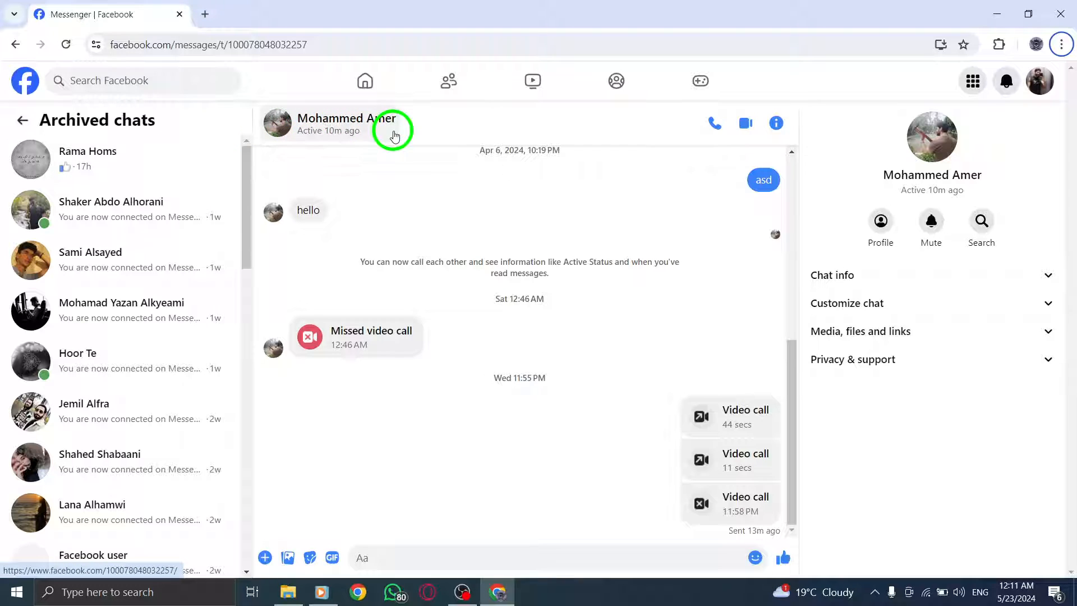
pyautogui.click(22, 120)
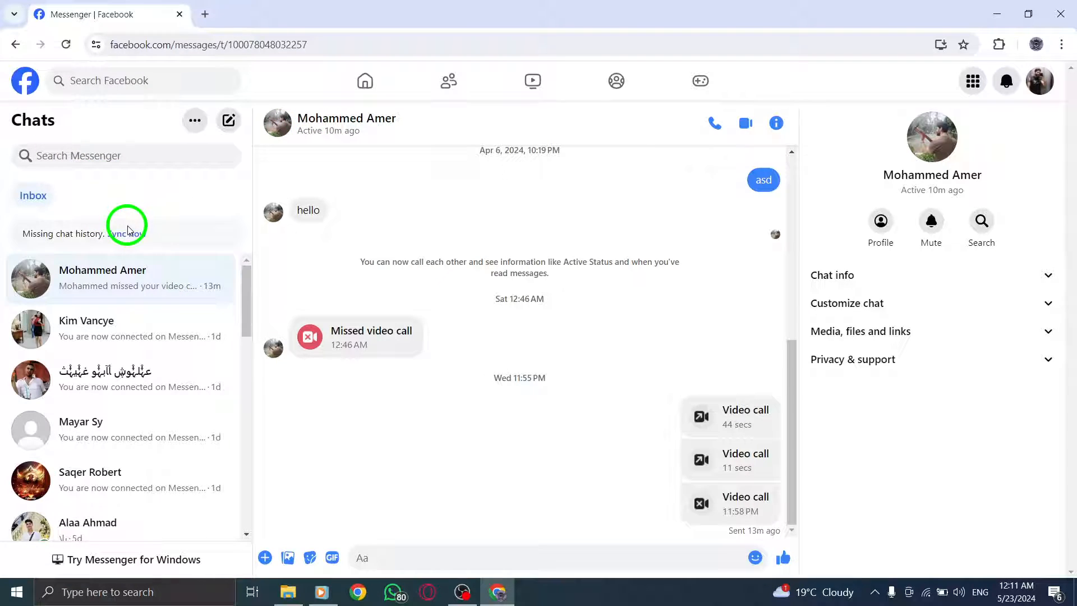
pyautogui.moveTo(146, 303)
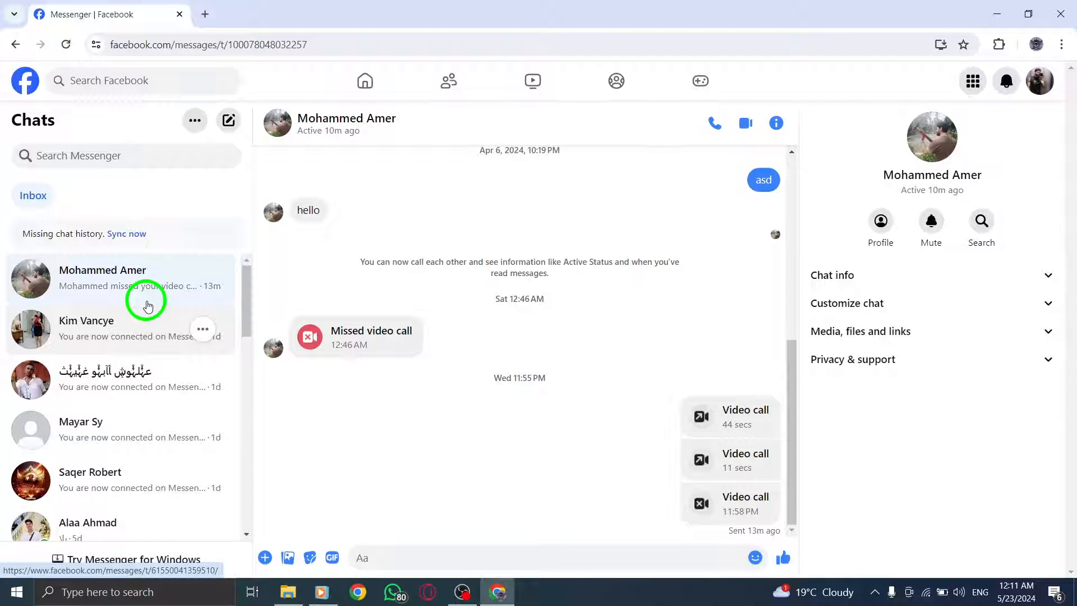
pyautogui.moveTo(221, 66)
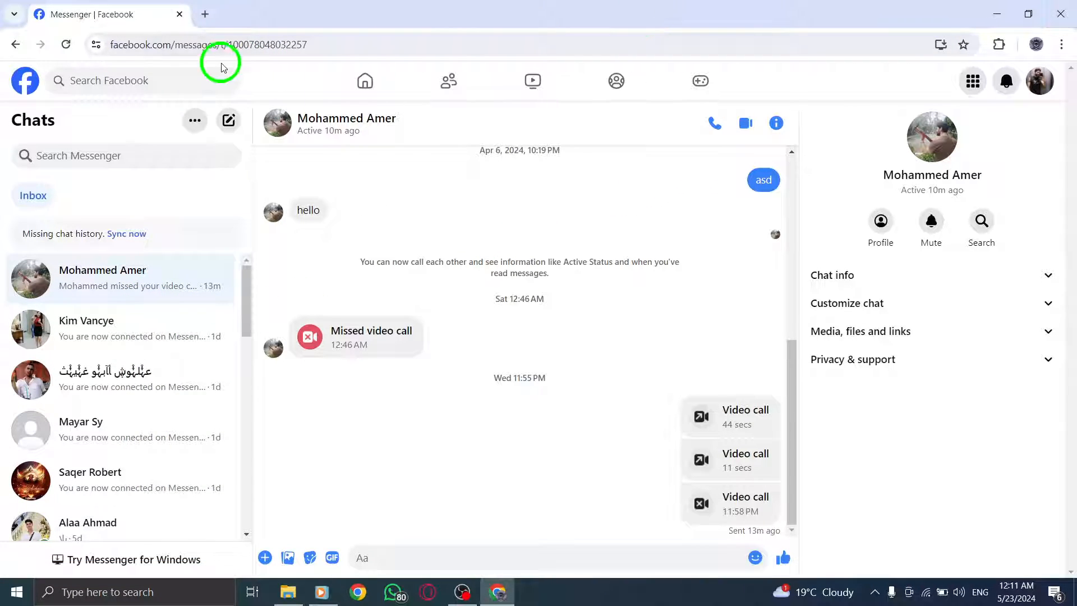